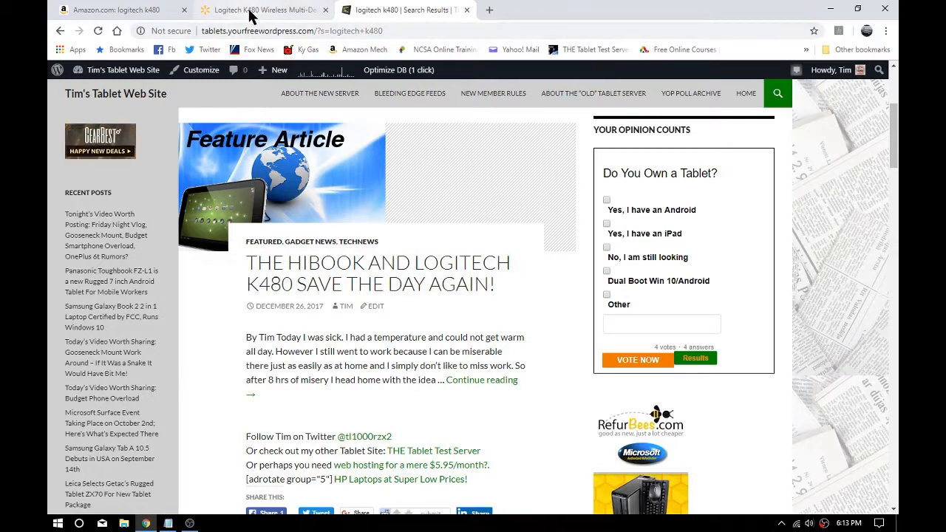
Check the Walmart K480 listing at $28.95, then return to the Amazon K480 results.
click(262, 9)
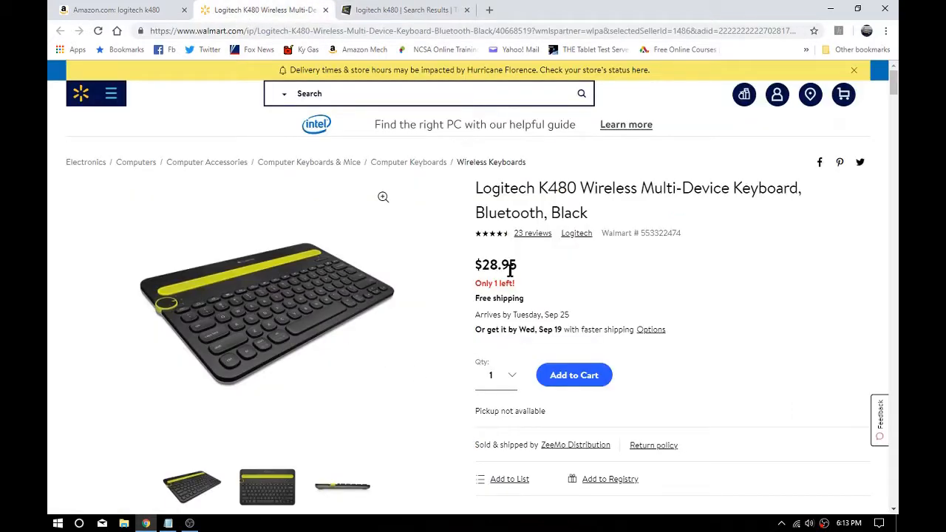
mouse_move(363, 118)
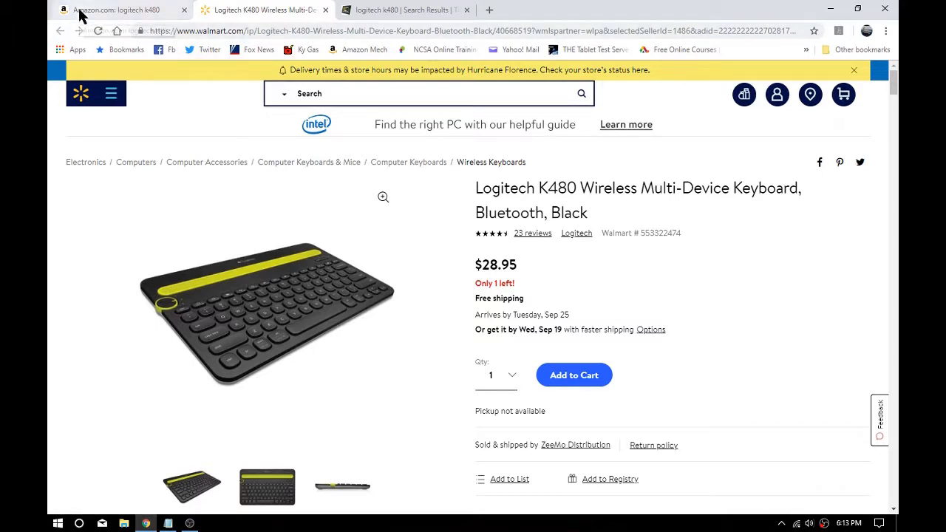
click(114, 10)
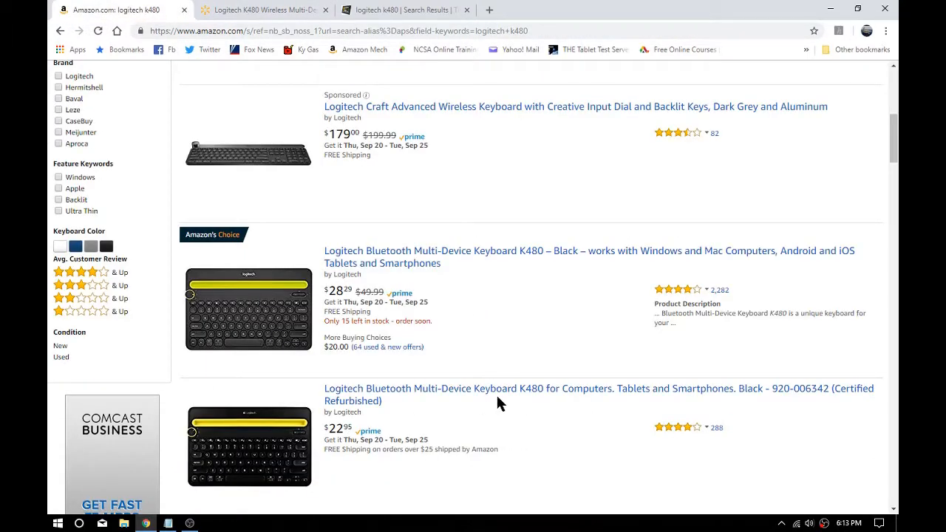
mouse_move(496, 388)
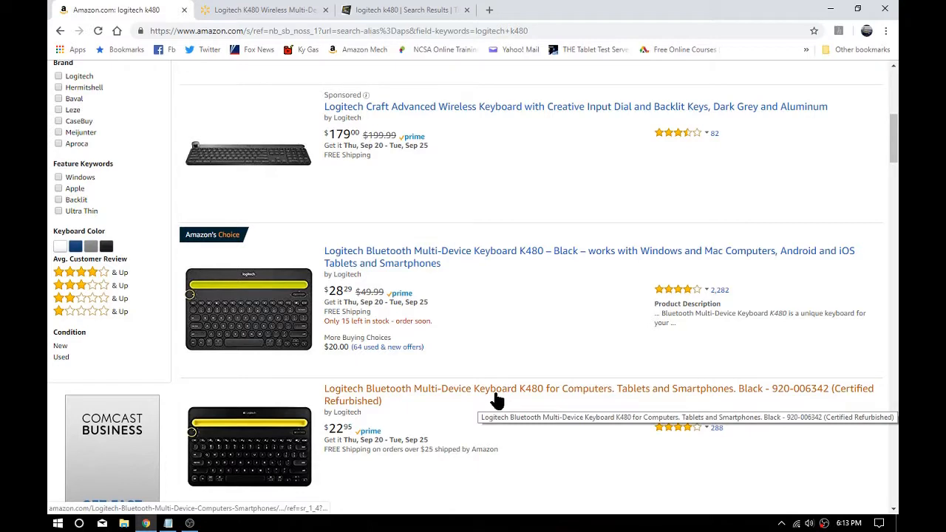
mouse_move(498, 389)
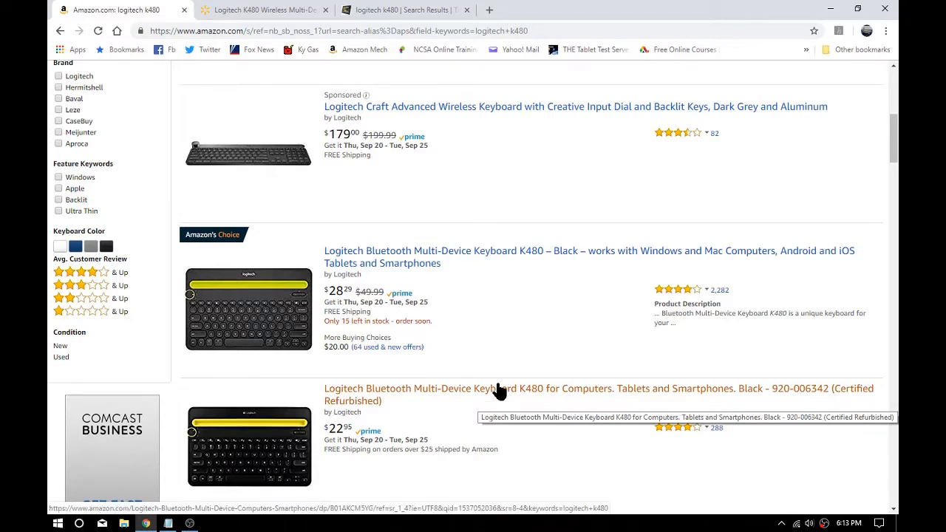